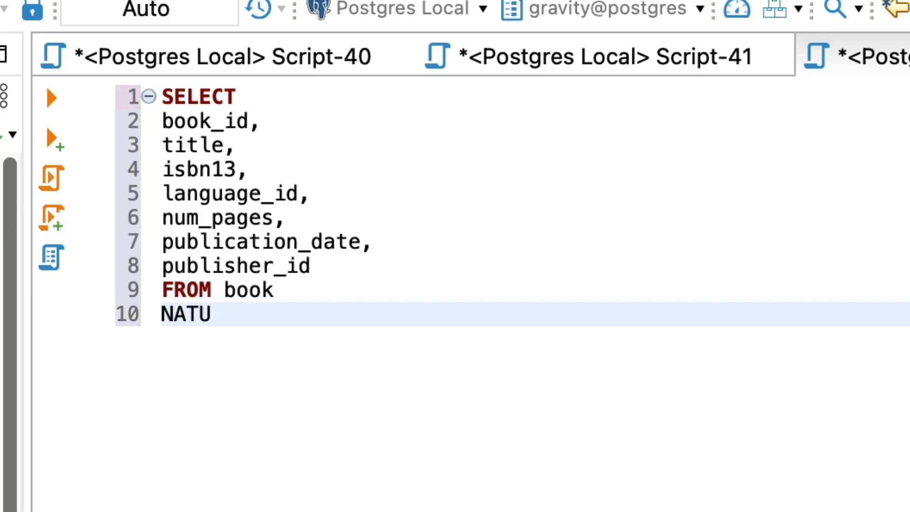
Step: Complete 'NATURAL JOIN publisher' after FROM book on line 10
{"action": "type", "text": "RAL JOIN publisher"}
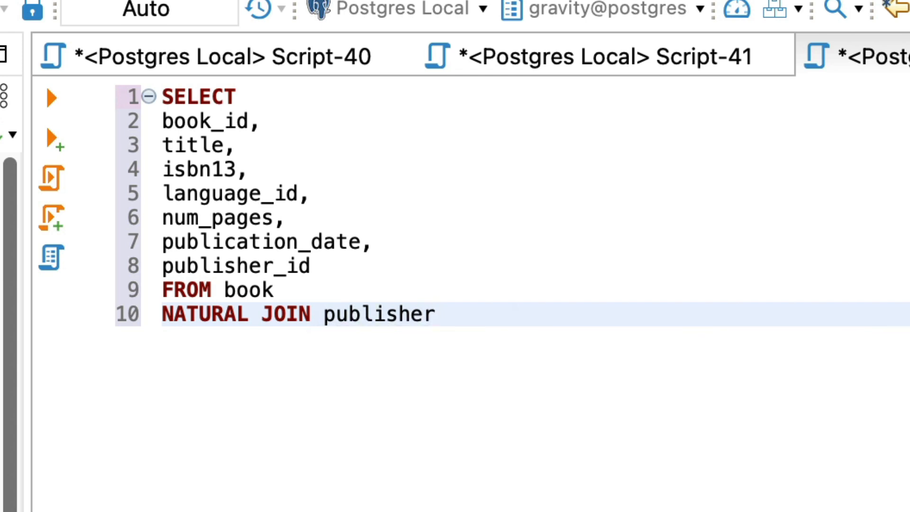
{"action": "left_click", "coordinate": [434, 313]}
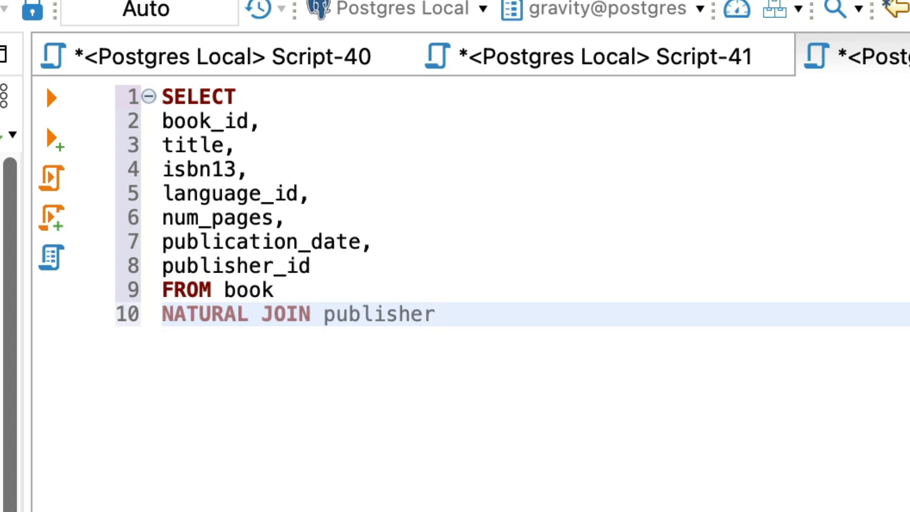
Step: Rewrite line 10 as 'INNER JOIN publisher USING (publisher)'
{"action": "type", "text": "INNER JOIN"}
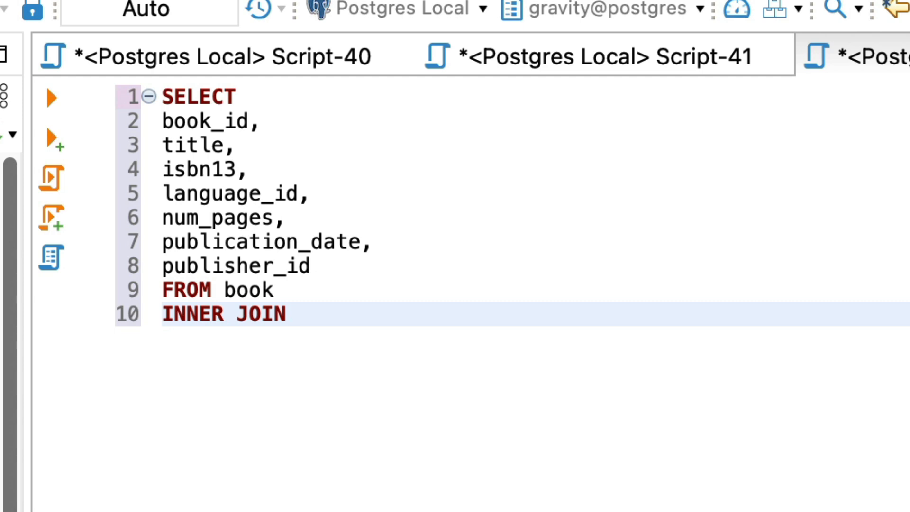
{"action": "type", "text": "publisher USING"}
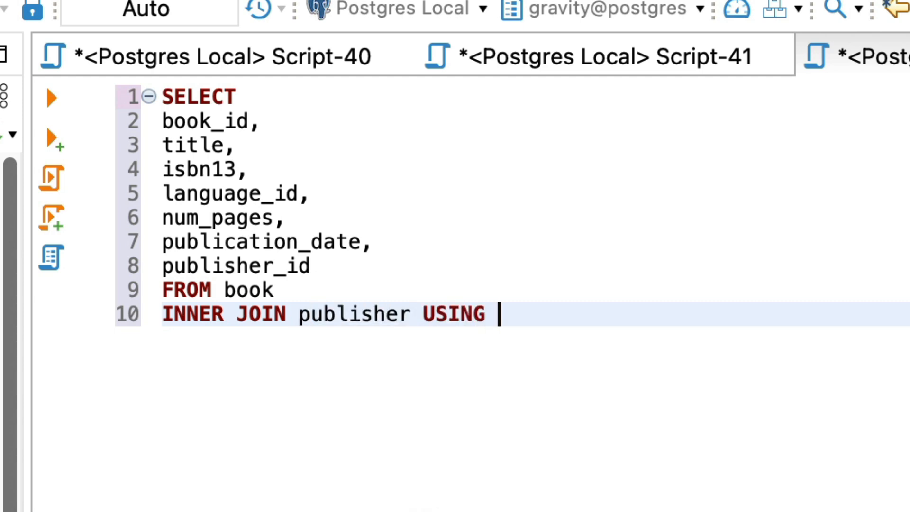
{"action": "type", "text": "(publisher)"}
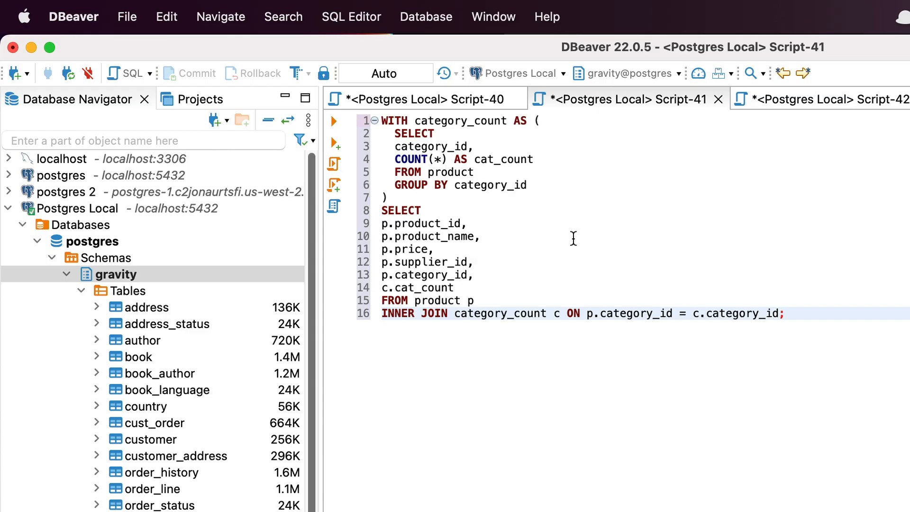
{"action": "left_click", "coordinate": [165, 16]}
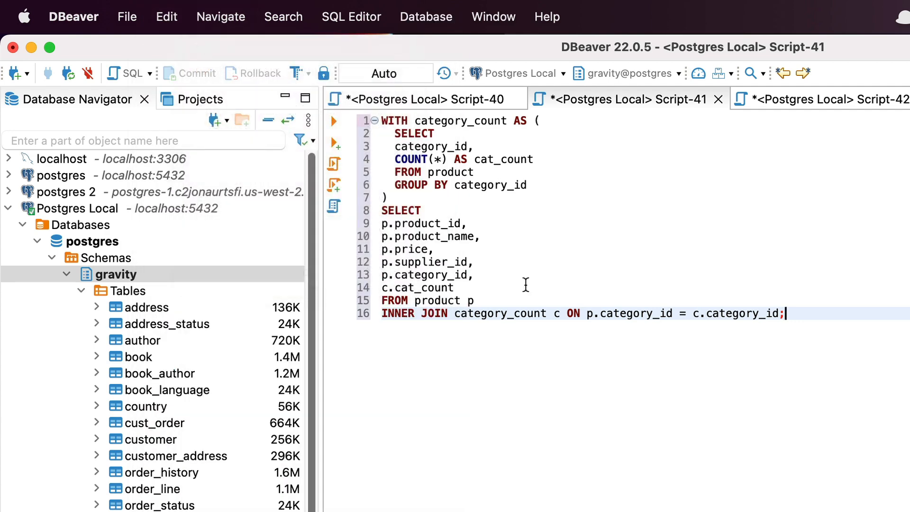
{"action": "right_click", "coordinate": [524, 284]}
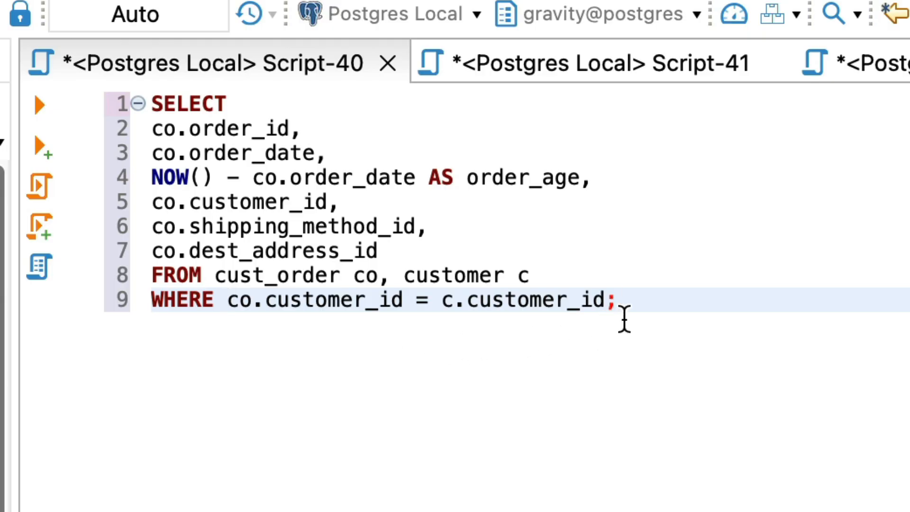
Step: Place the cursor at the end of Script-40's WHERE join line
{"action": "left_click", "coordinate": [617, 300]}
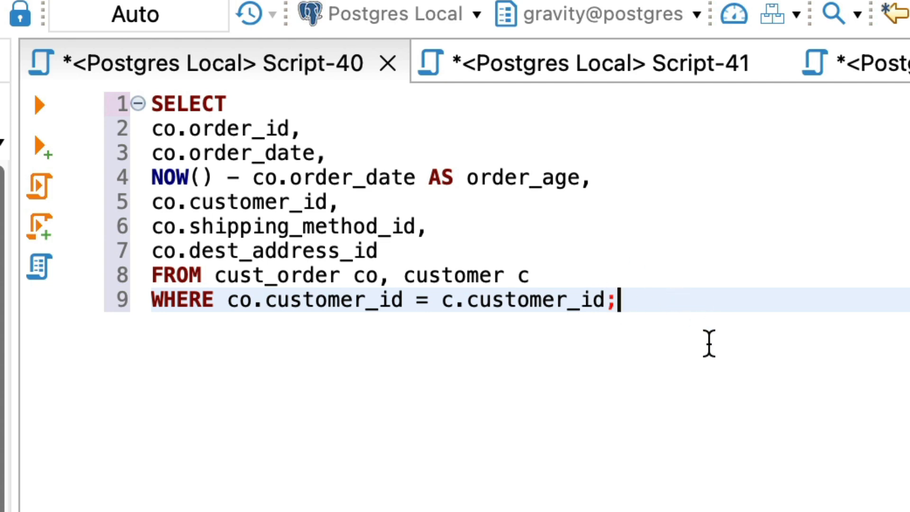